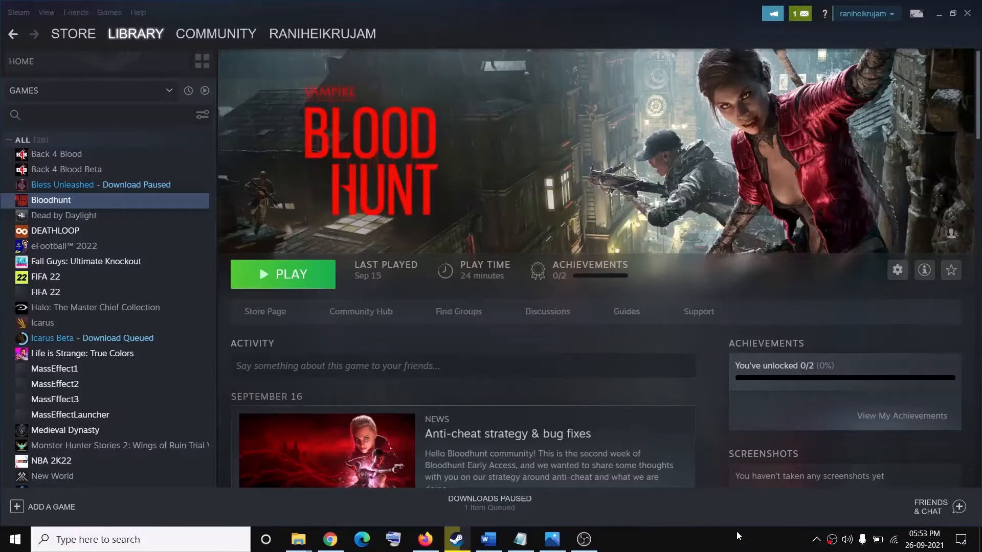
mouse_move(693, 508)
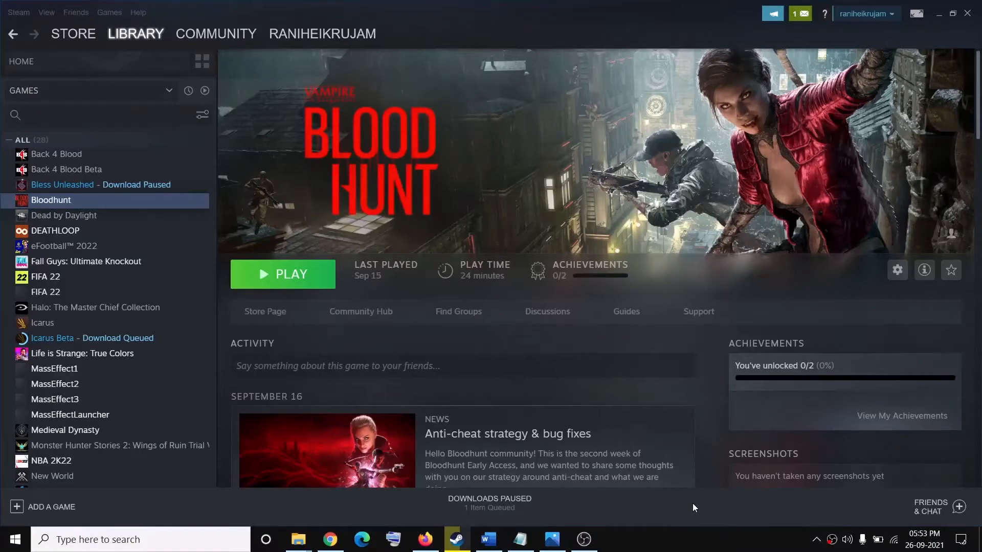
- Review the game's error screenshot and the fix document from the taskbar
left_click(551, 539)
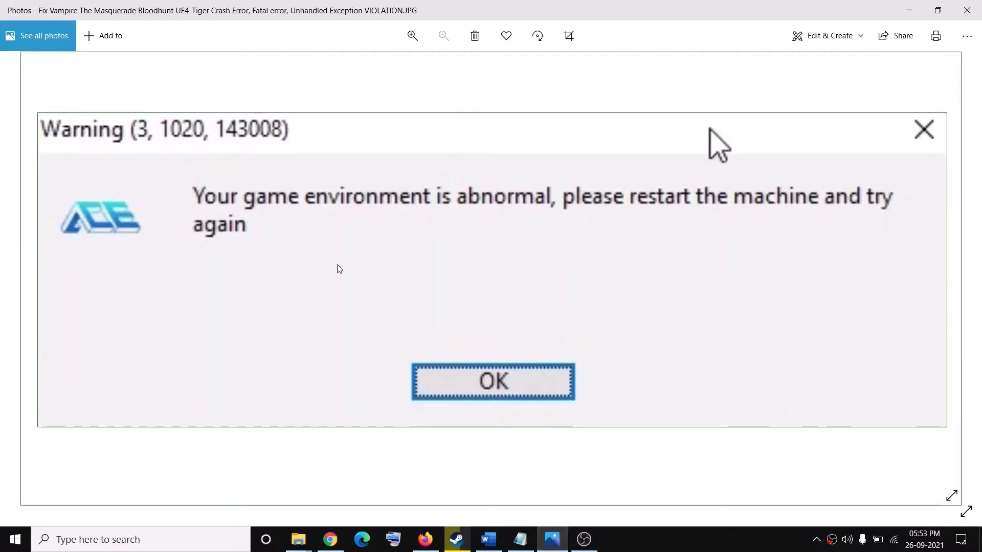
mouse_move(198, 140)
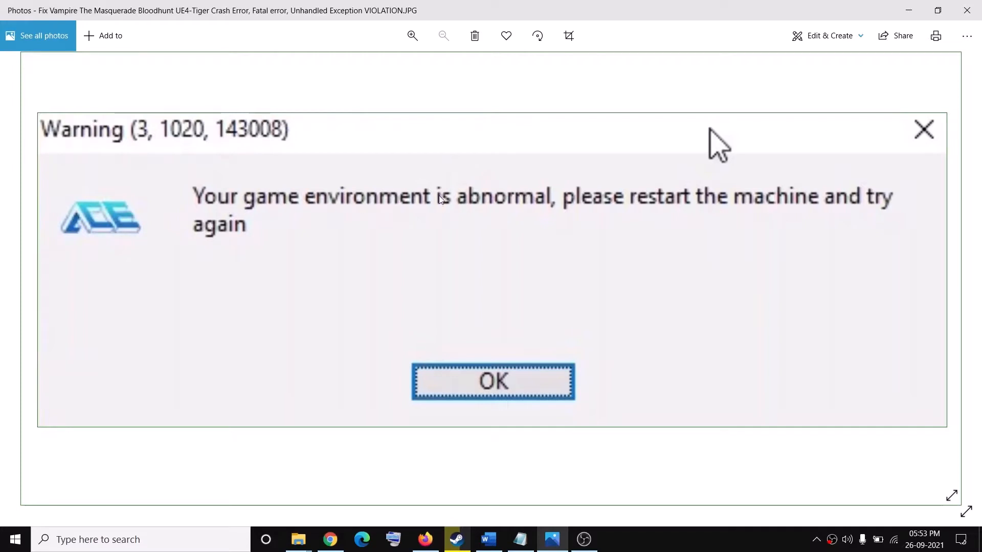
mouse_move(836, 198)
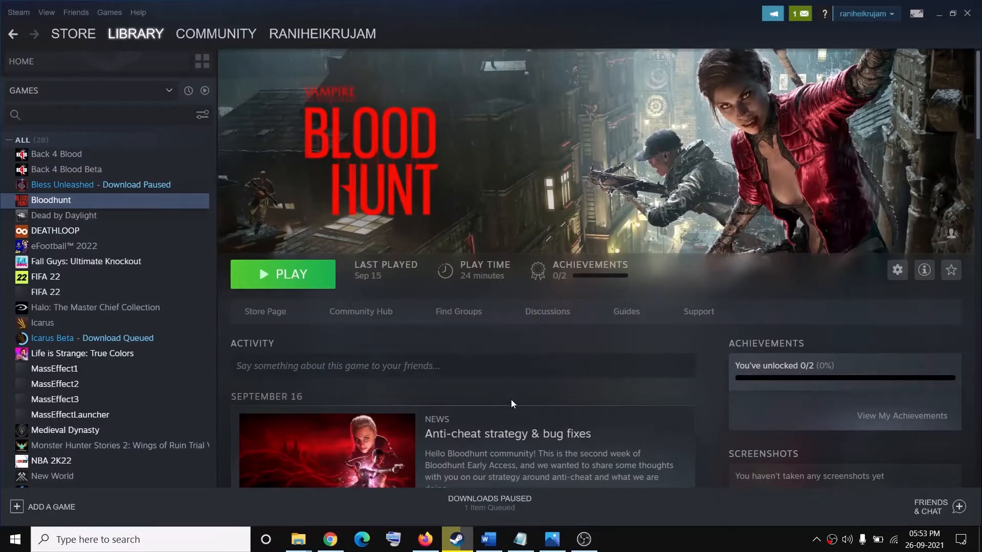
left_click(487, 538)
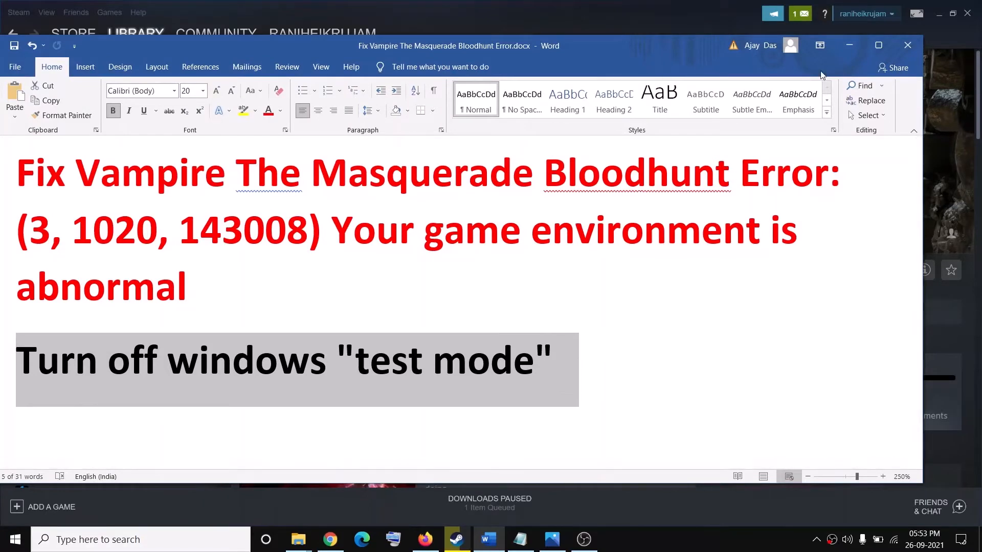
left_click(456, 539)
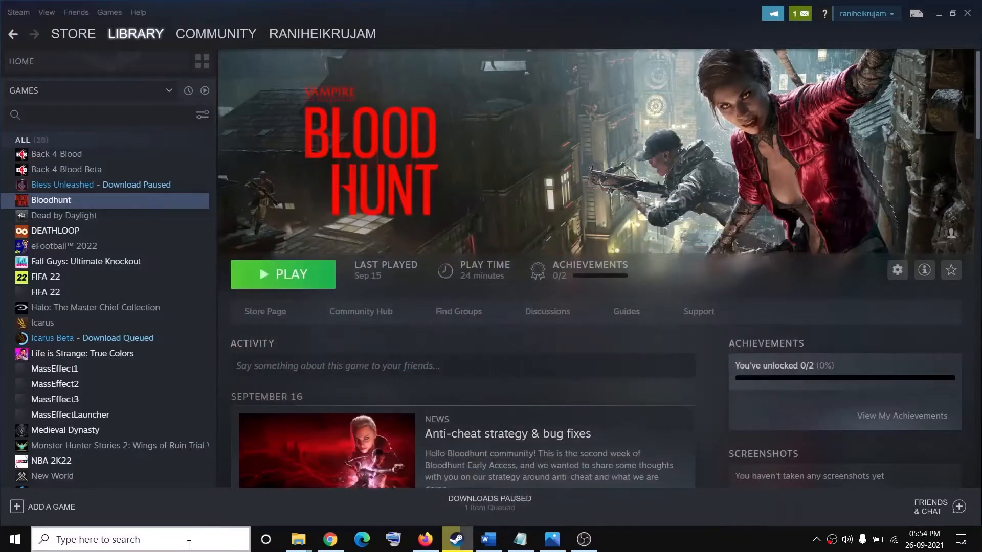
- Search for cmd and launch Command Prompt as administrator
type("cmd")
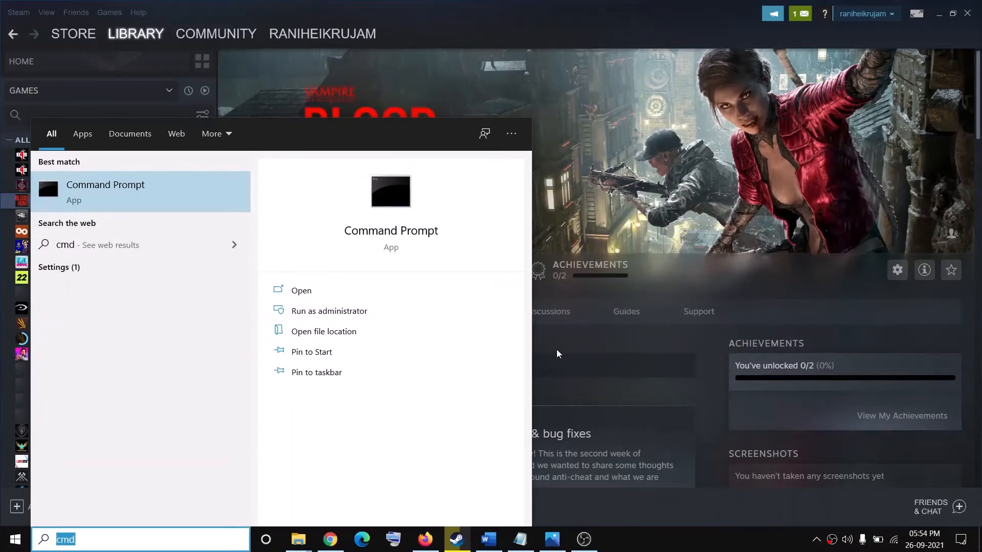
left_click(329, 310)
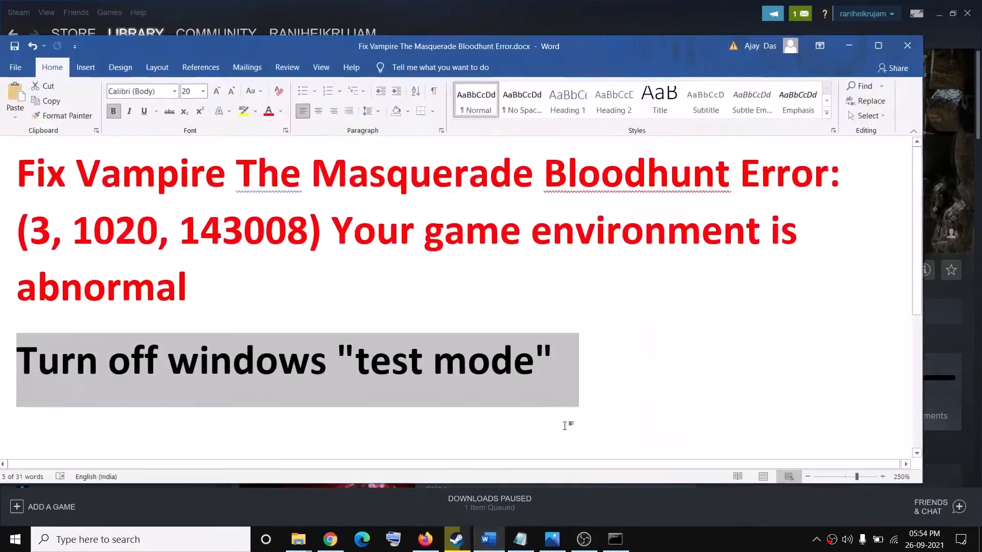
scroll("down", 3)
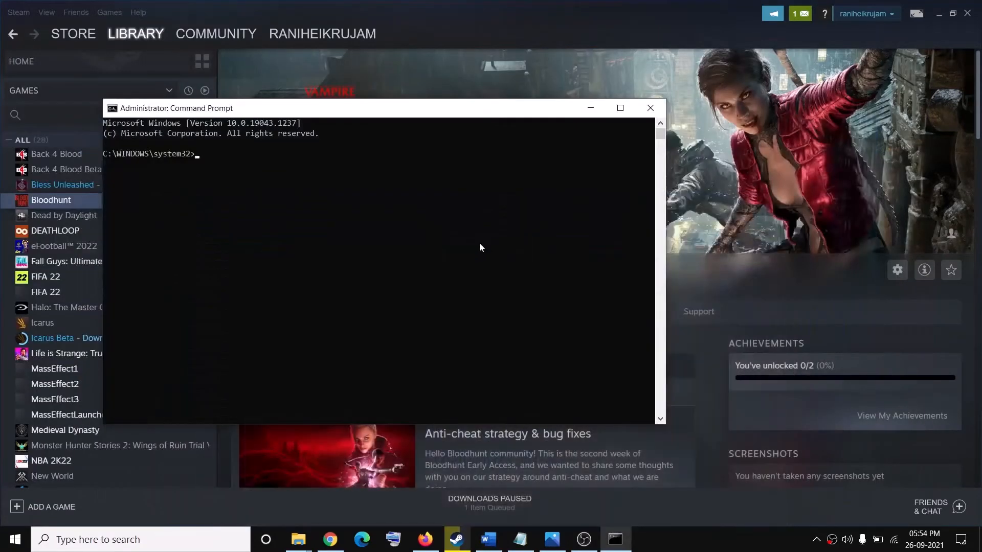
- Run 'bcdedit -set TESTSIGNING OFF', then scroll the fix notes to the restart step
type("bcdedit -set TESTSIGNING OFF")
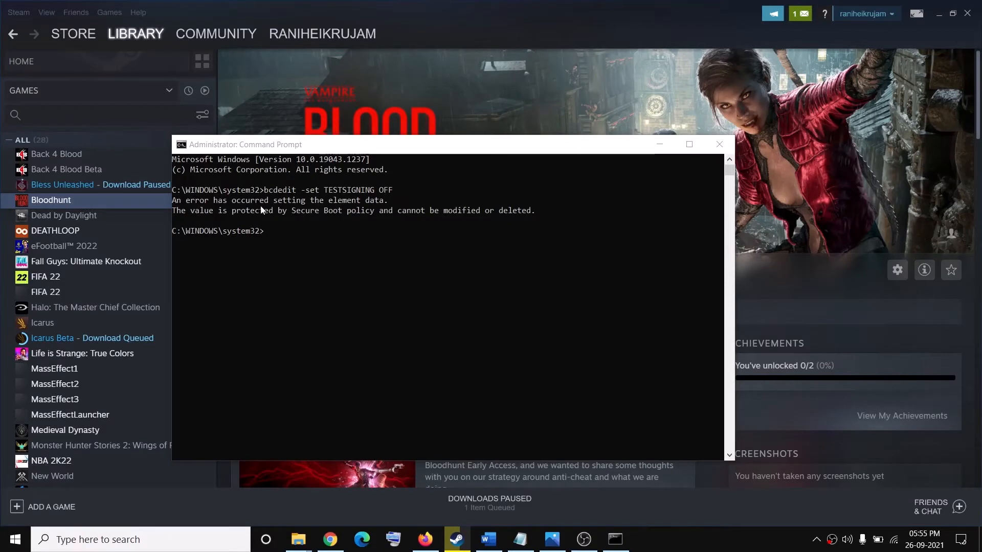
mouse_move(245, 226)
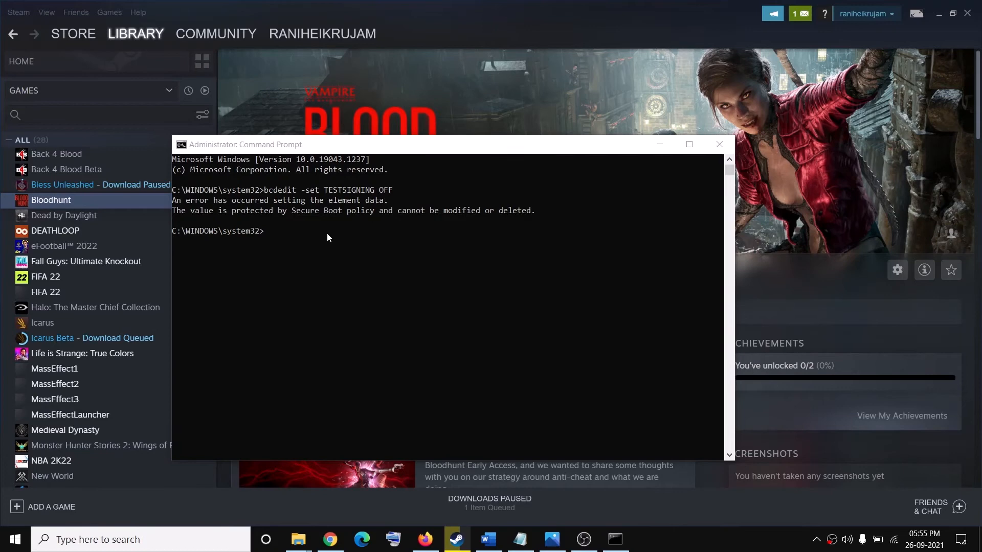
mouse_move(599, 523)
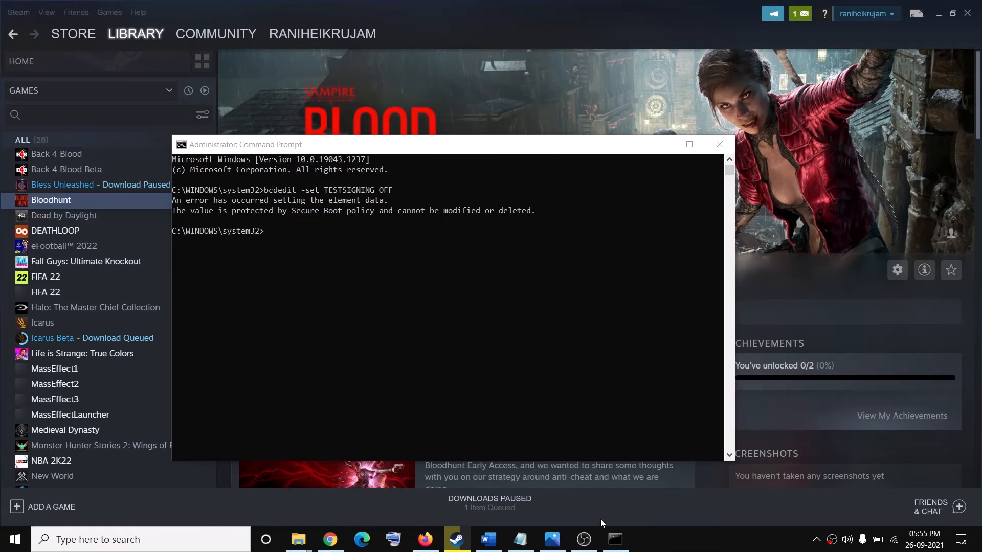
left_click(487, 539)
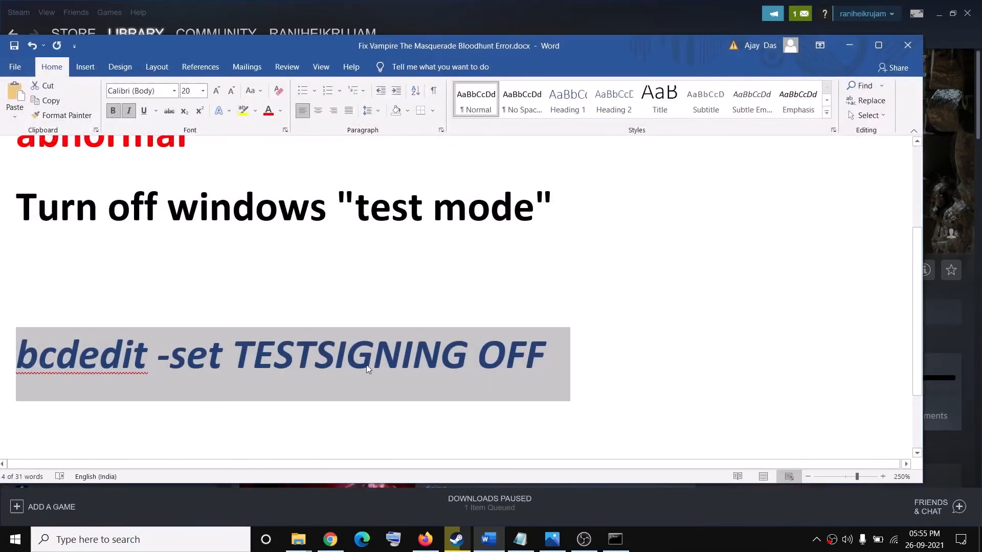
scroll("down", 3)
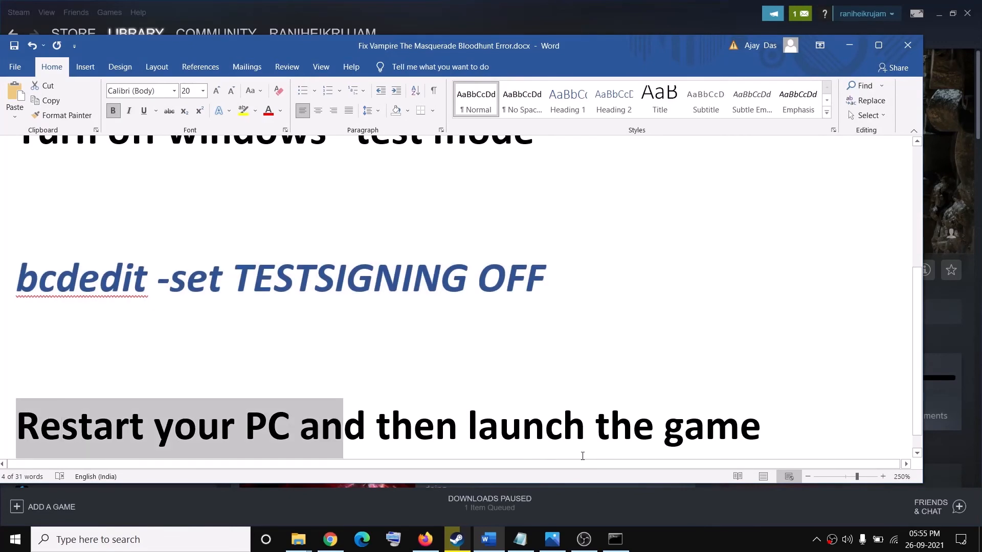